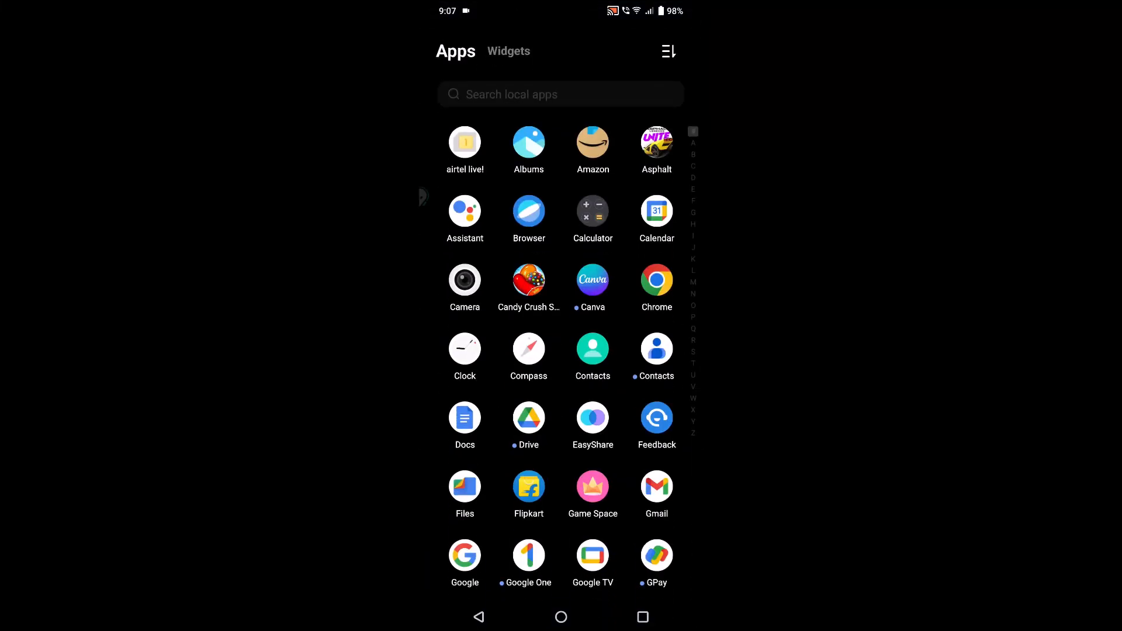
Step: Find Photos by searching the app drawer for 'phot' and launch Google Photos
{"action": "scroll", "scroll_direction": "down", "scroll_amount": 3}
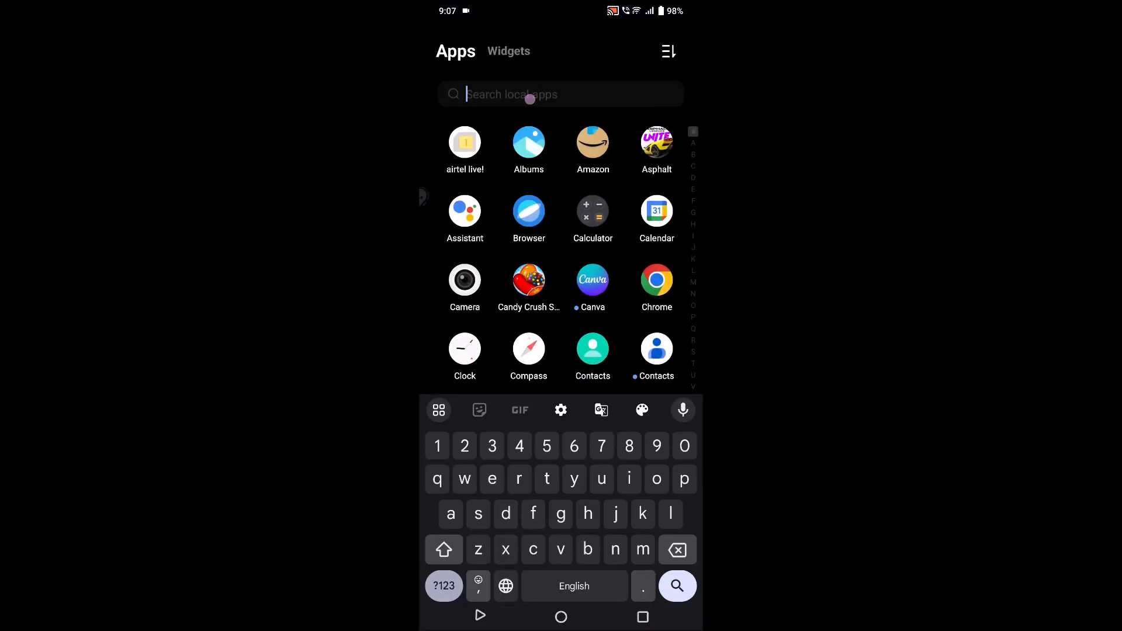
{"action": "type", "text": "phot"}
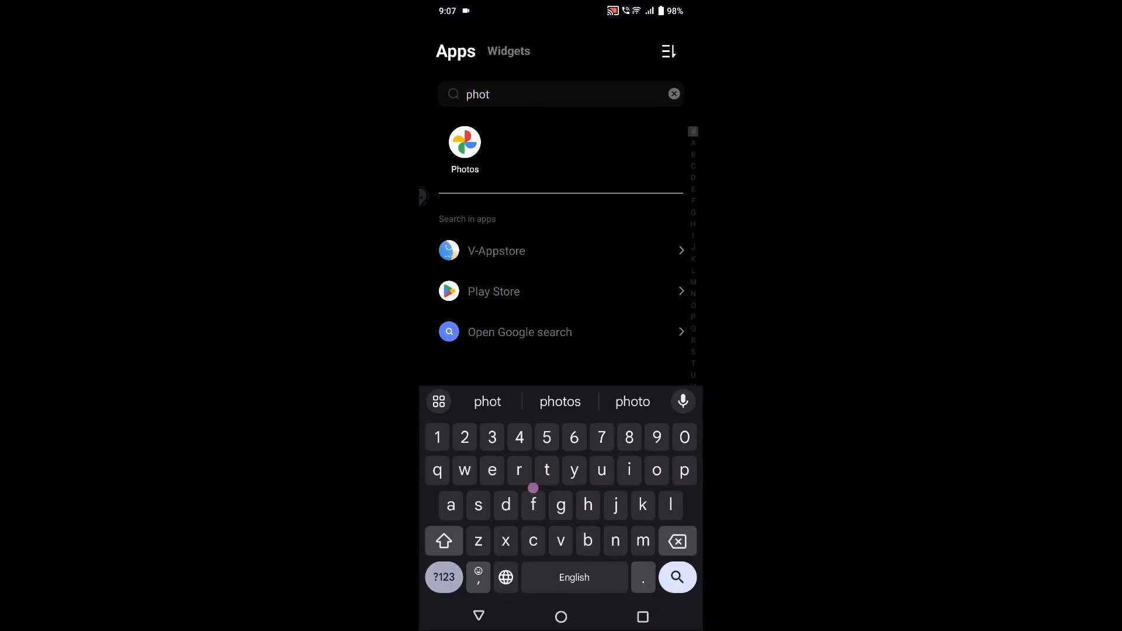
{"action": "left_click", "coordinate": [464, 142]}
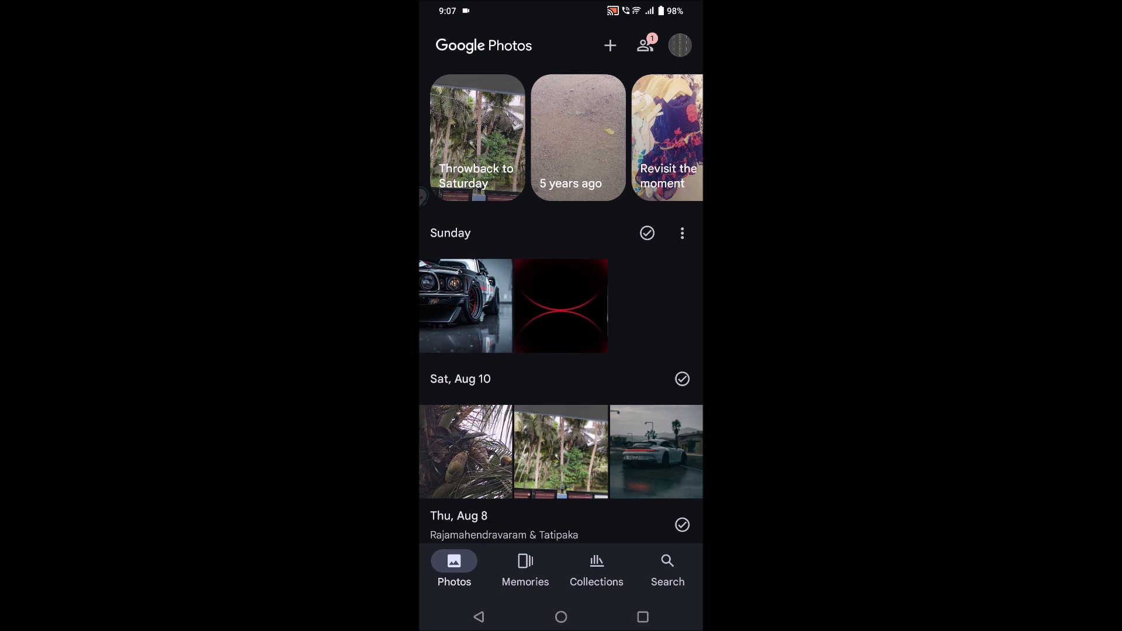
Step: Search the library and show the Videos results grouped by date
{"action": "left_click", "coordinate": [666, 569]}
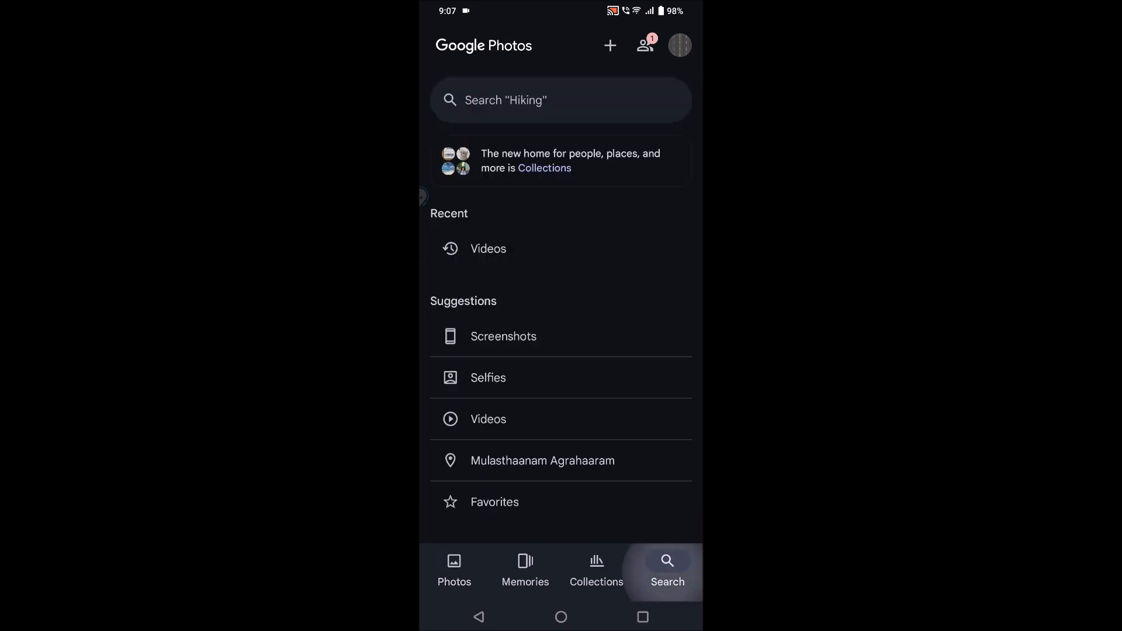
{"action": "left_click", "coordinate": [560, 100]}
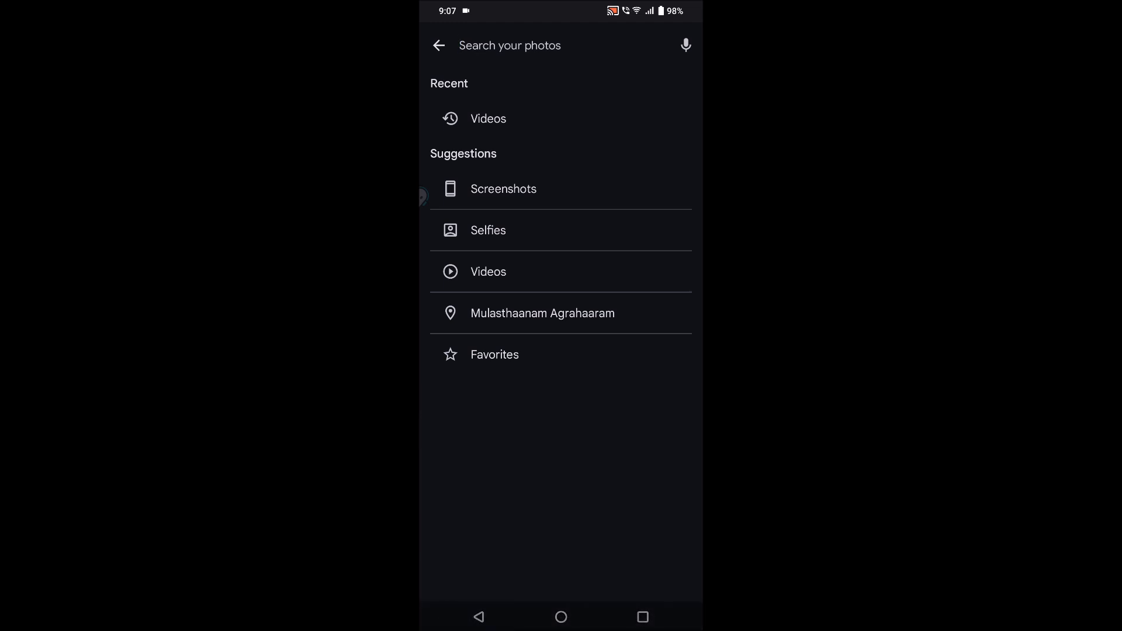
{"action": "left_click", "coordinate": [511, 46]}
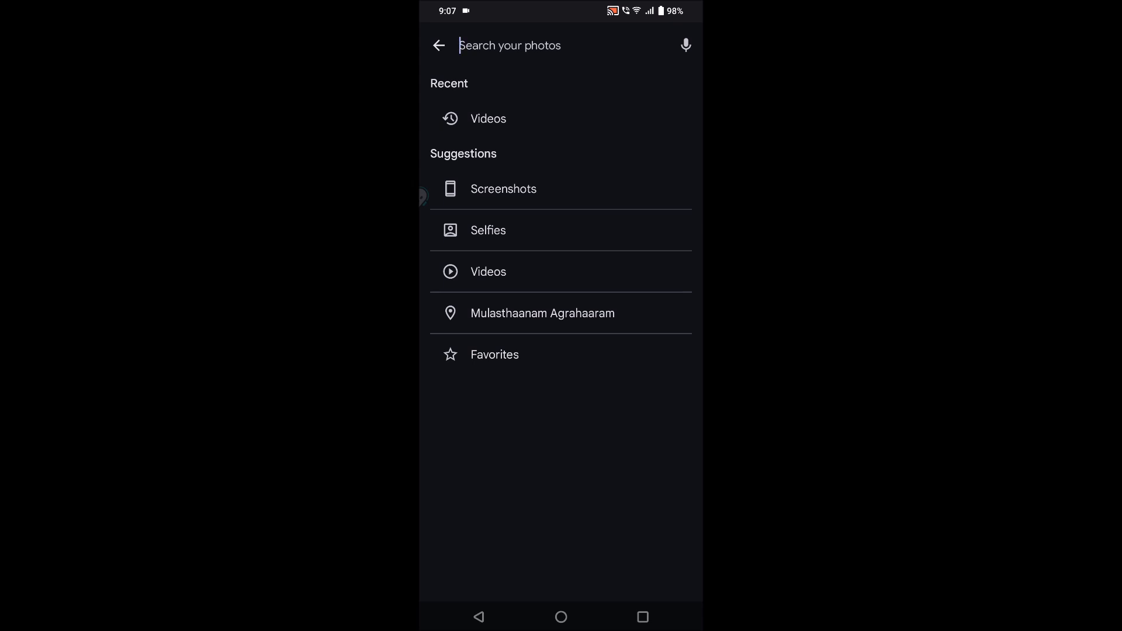
{"action": "left_click", "coordinate": [568, 276]}
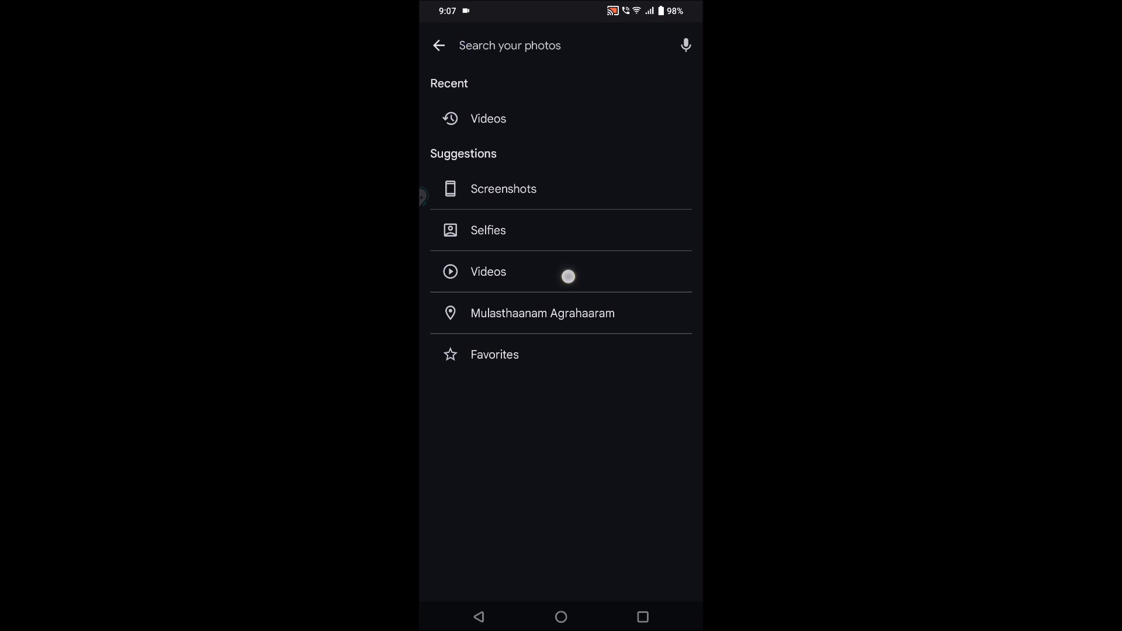
{"action": "left_click", "coordinate": [488, 271]}
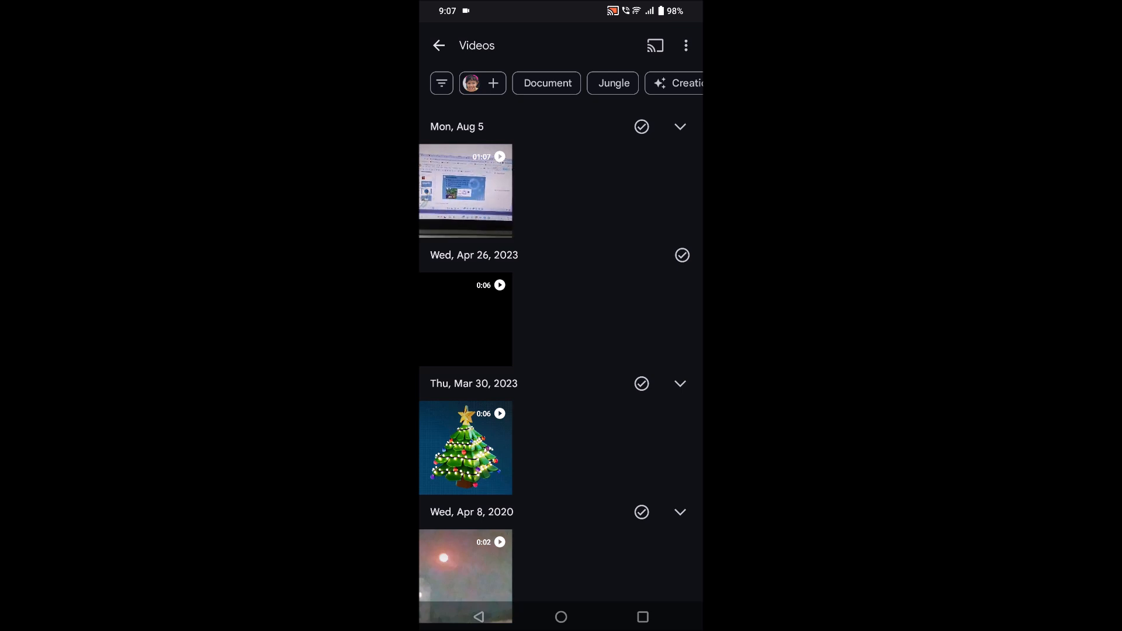
Step: Select three videos and bring up the create options for them
{"action": "left_click", "coordinate": [623, 40]}
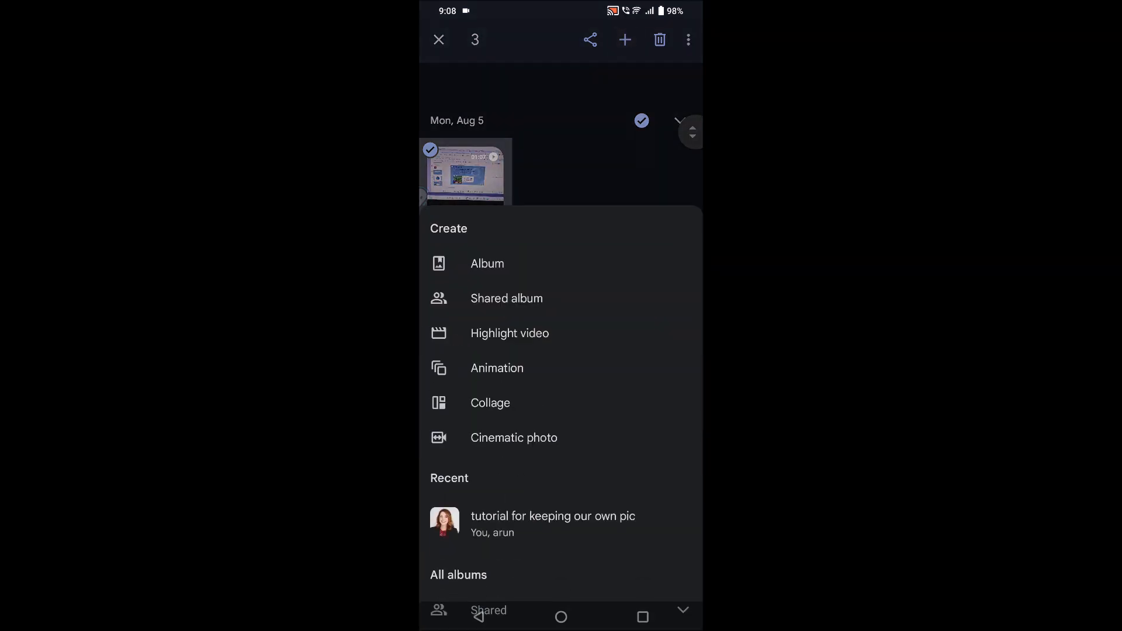
Step: Generate a 1:20 highlight video draft from the three selected clips
{"action": "left_click", "coordinate": [509, 333]}
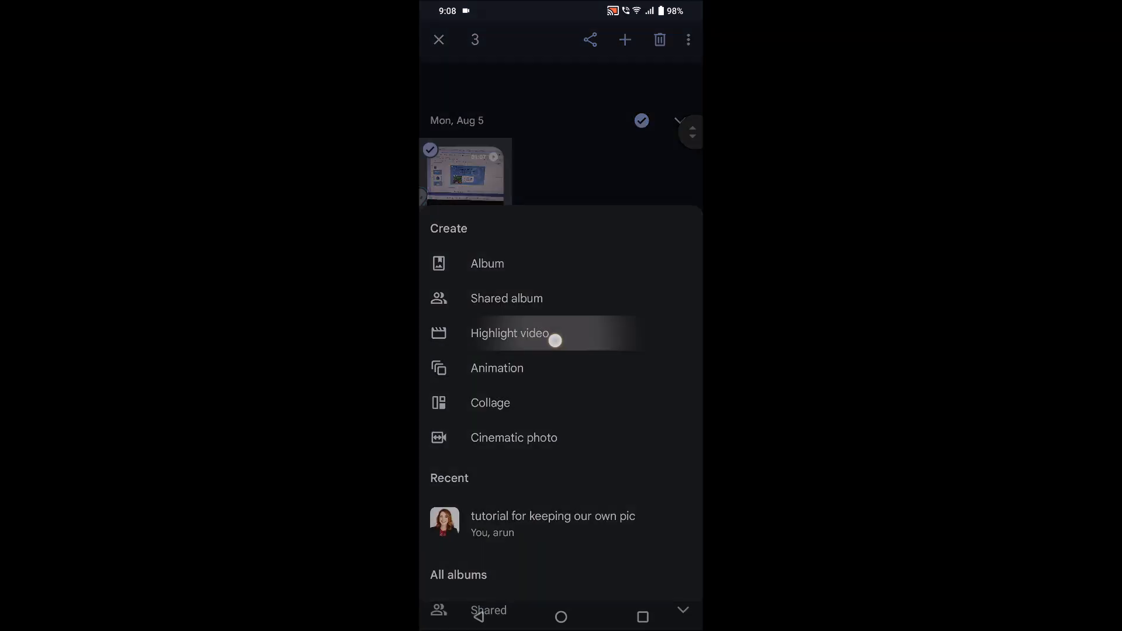
{"action": "left_click", "coordinate": [509, 333]}
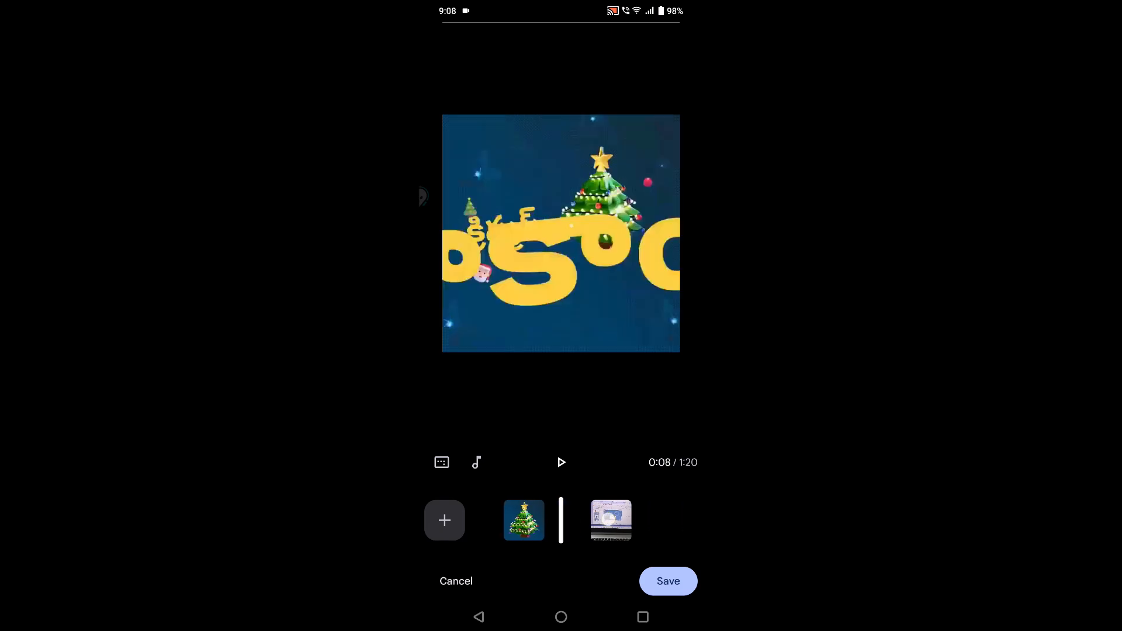
Step: Preview the highlight video, save it to Creations and dismiss the processing notice
{"action": "left_click", "coordinate": [561, 462]}
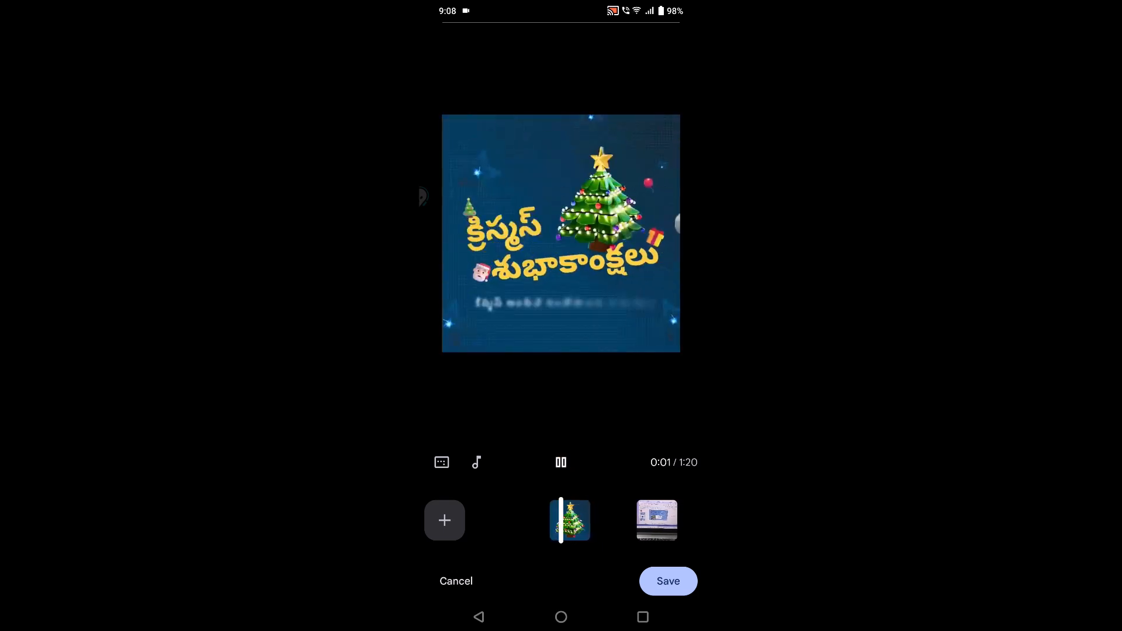
{"action": "left_click", "coordinate": [667, 581]}
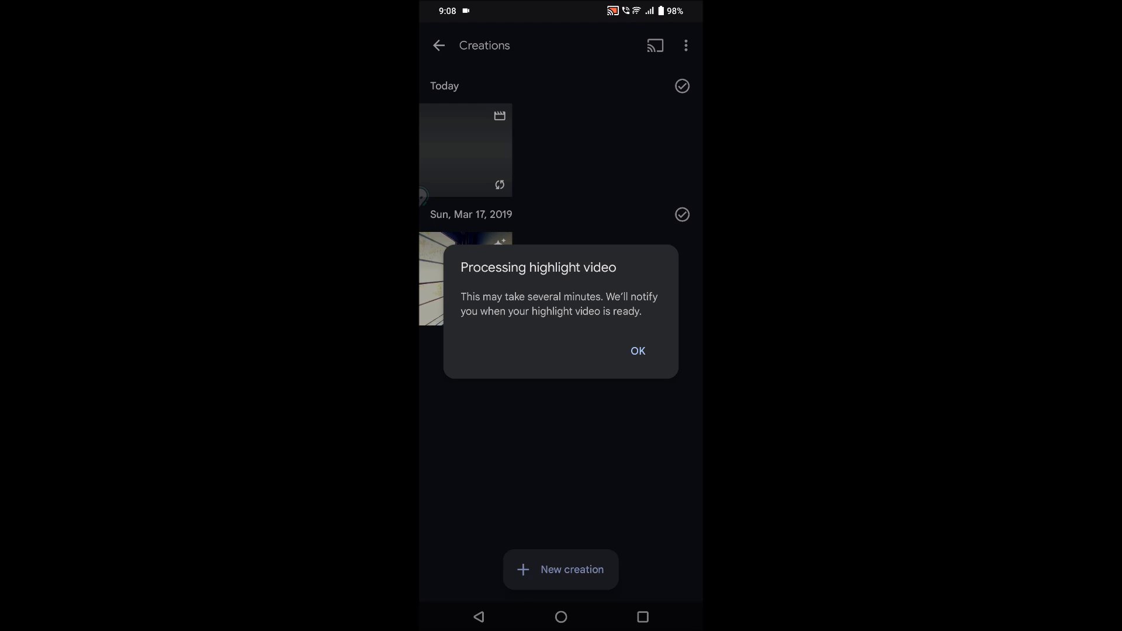
{"action": "left_click", "coordinate": [636, 351]}
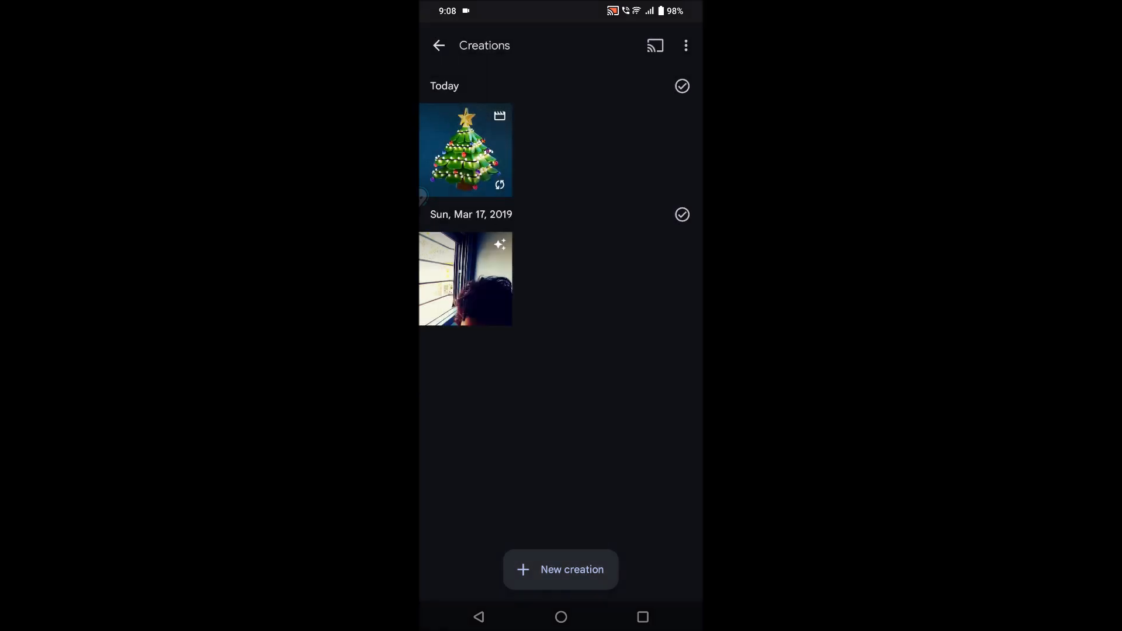